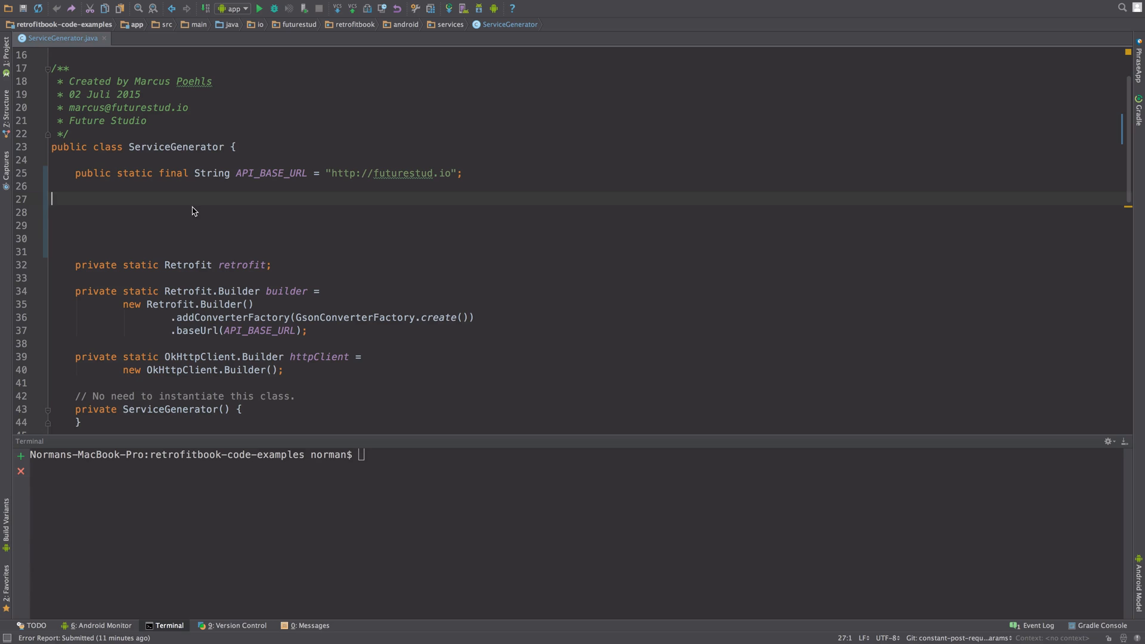
mouse_move(426, 173)
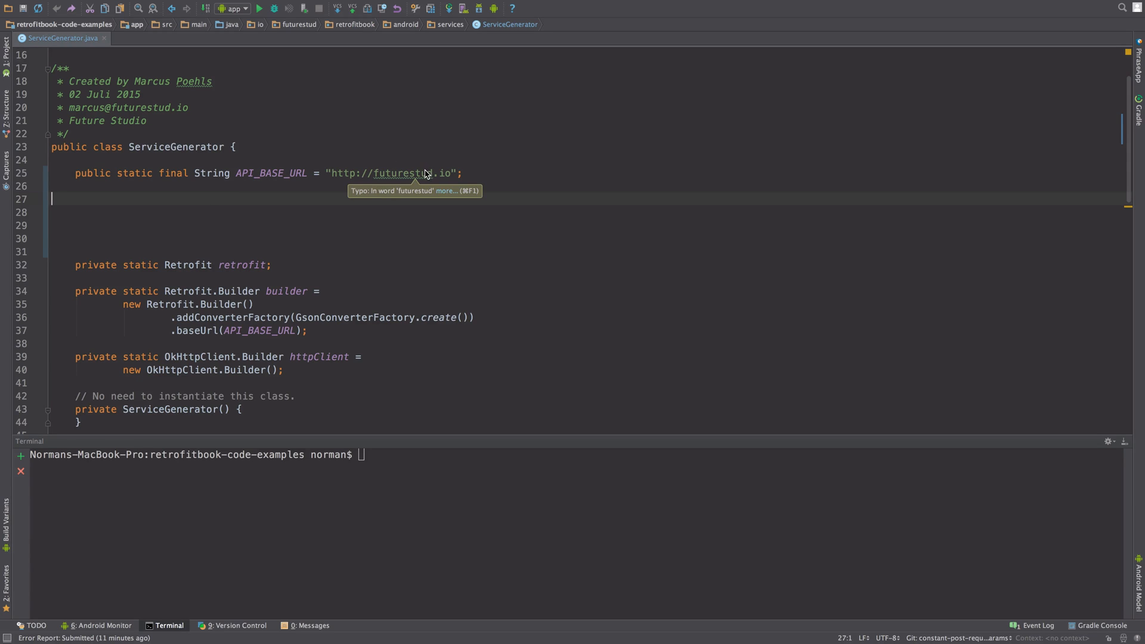
mouse_move(376, 198)
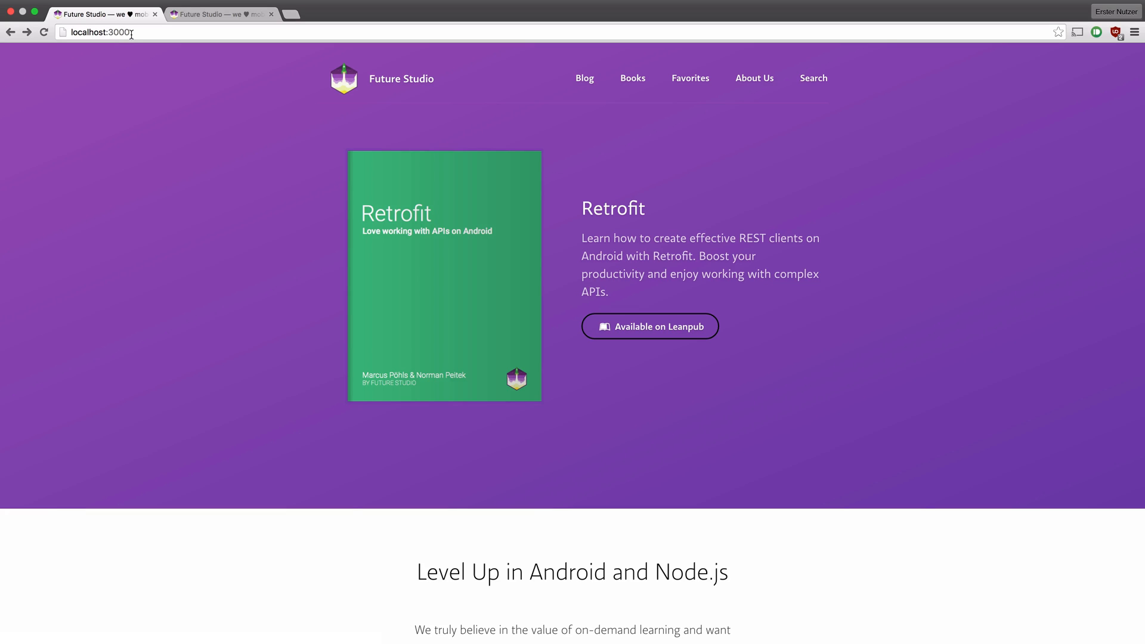
Compare the site at localhost:3000 with the same site at 192.168.2.114:3000 in Chrome
left_click(94, 32)
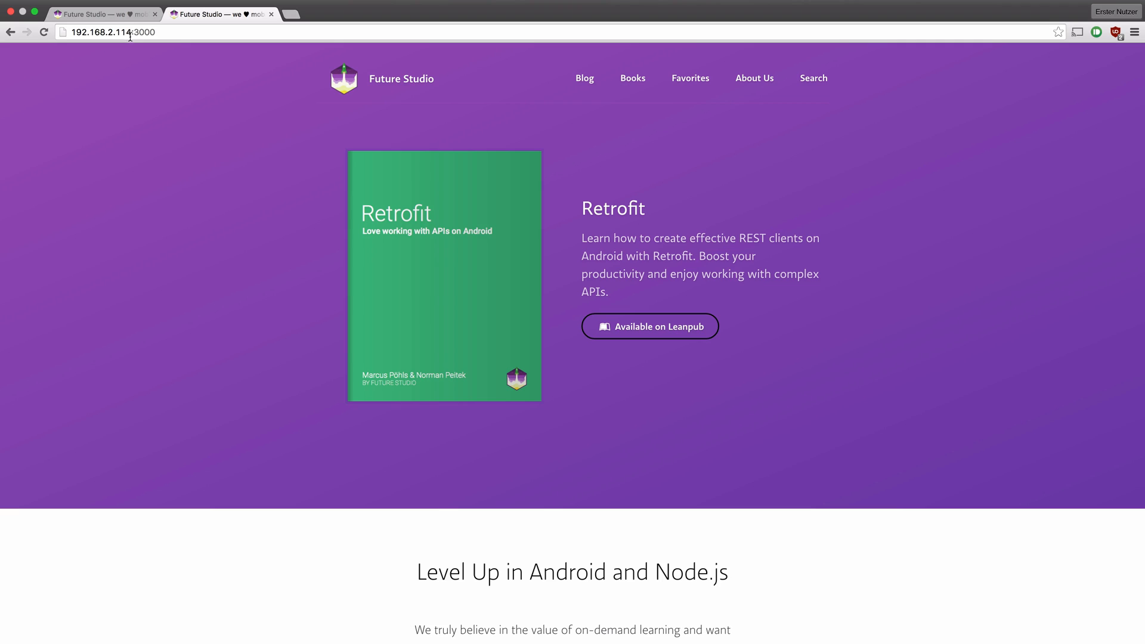
left_click(109, 31)
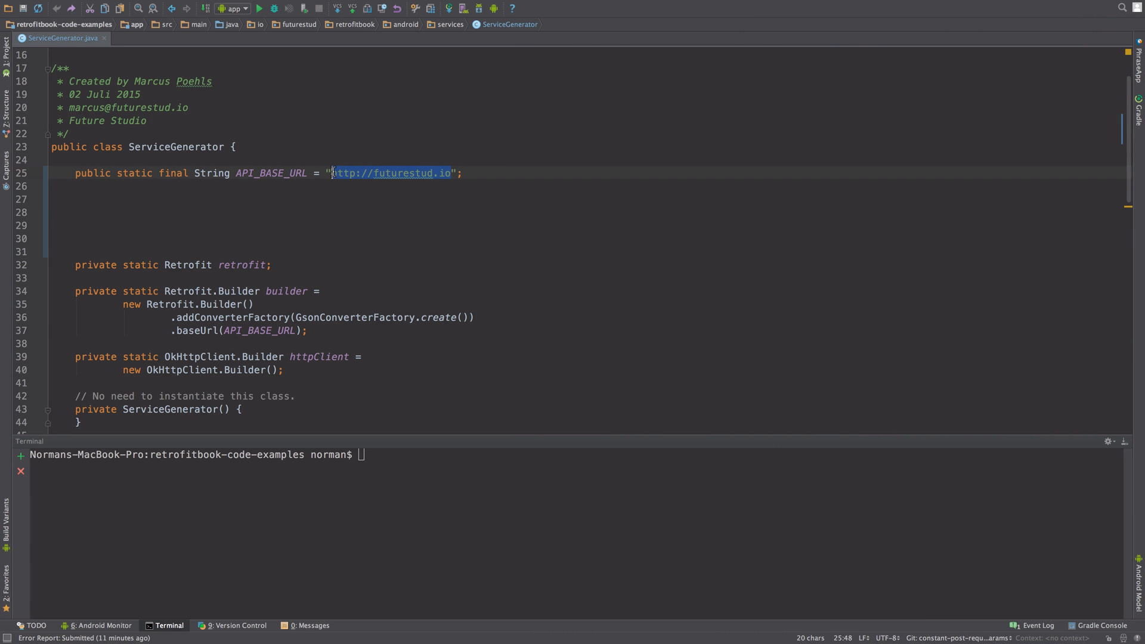
type("http://192.168.2.114:3000")
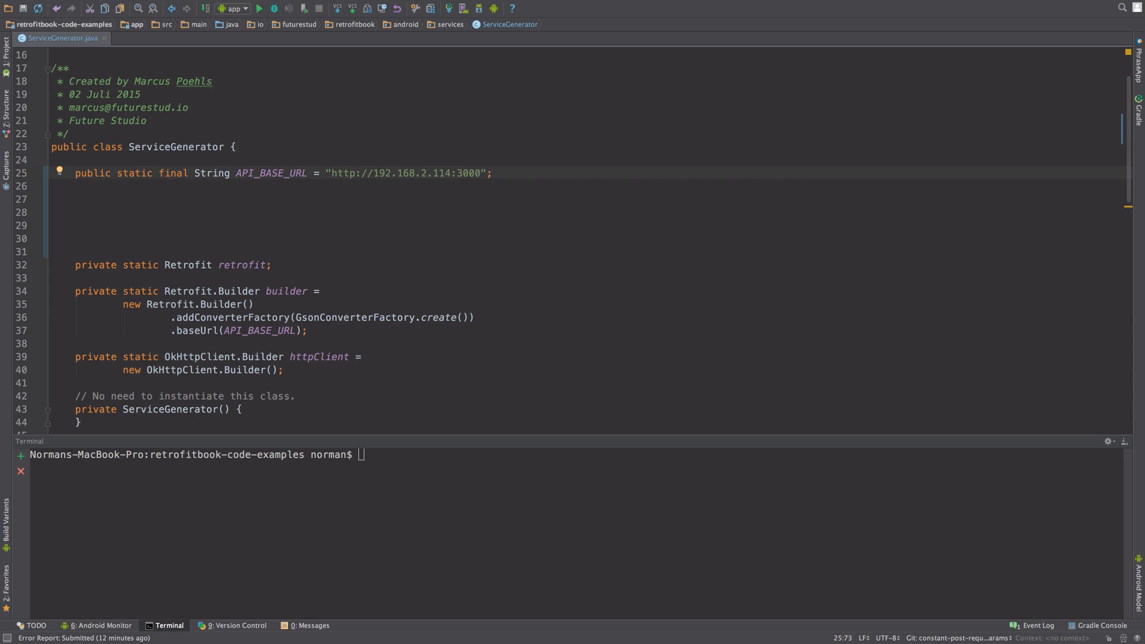
left_click(491, 173)
type("0")
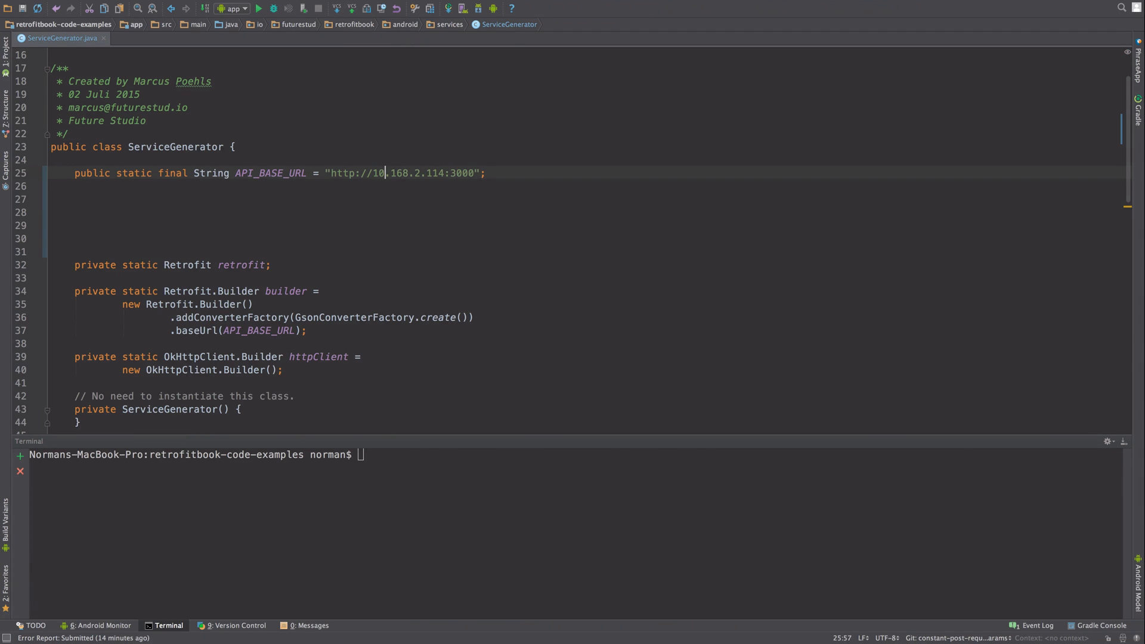
double_click(399, 173)
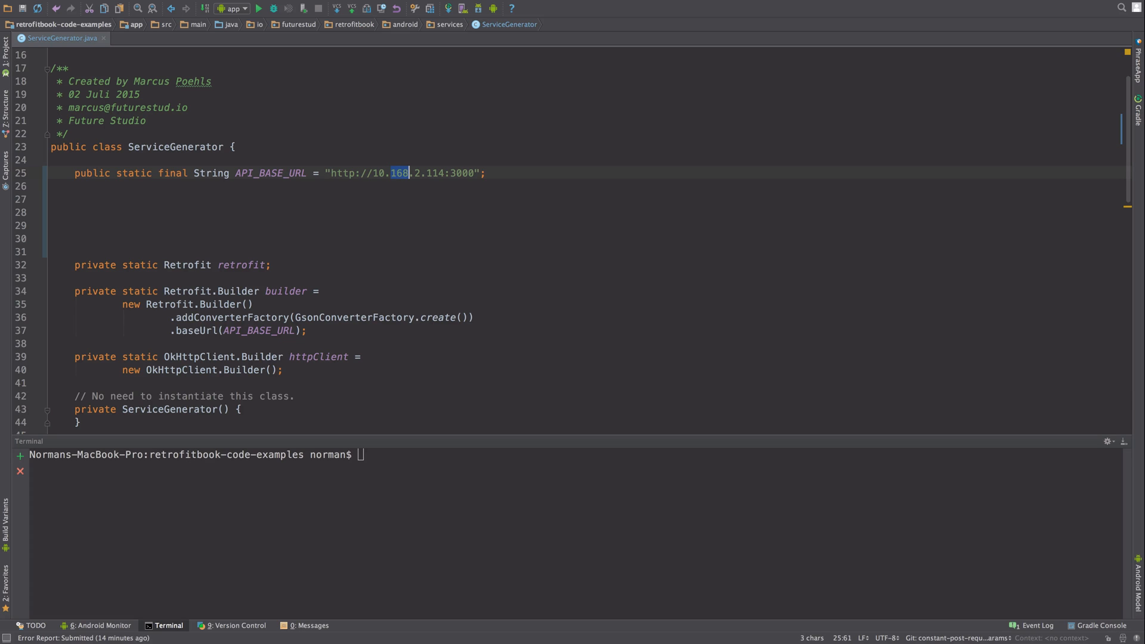
type("0")
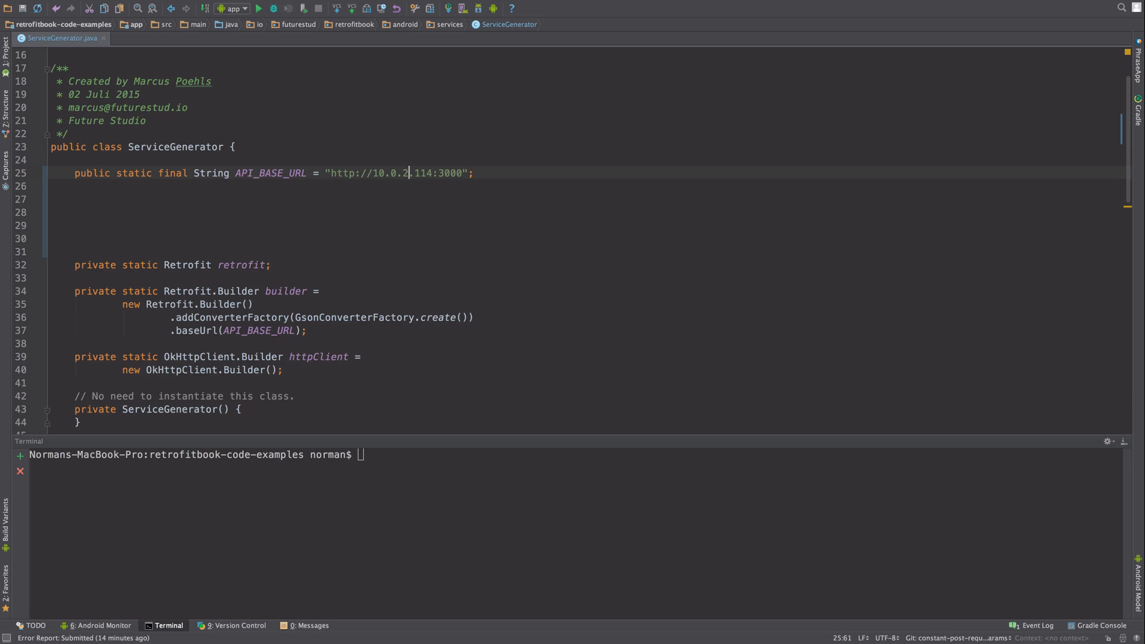
key("BackSpace")
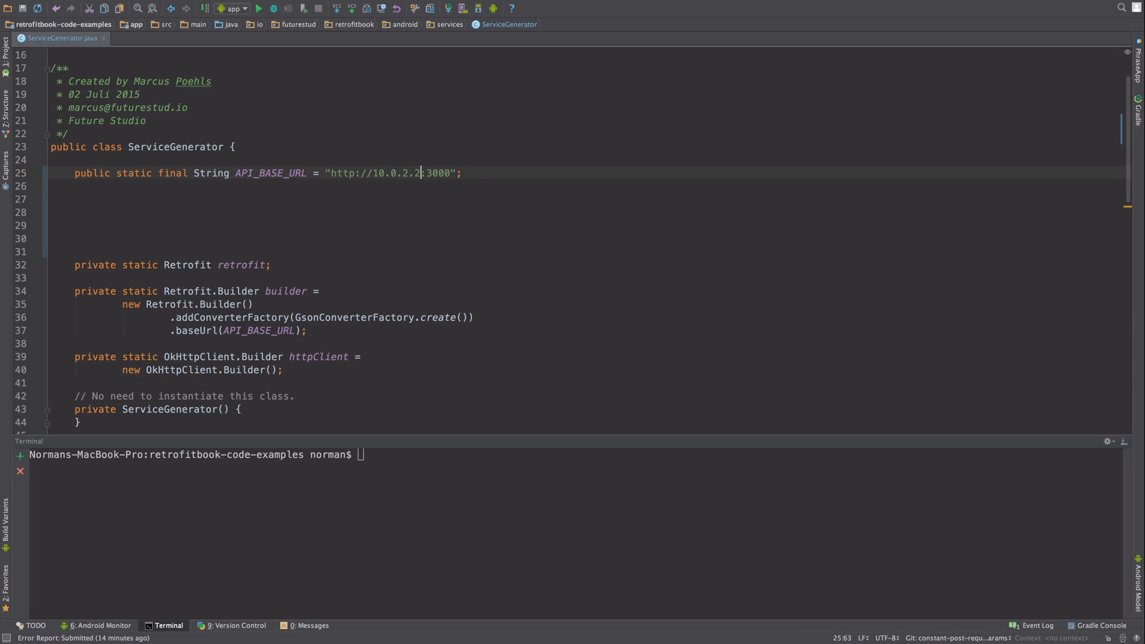